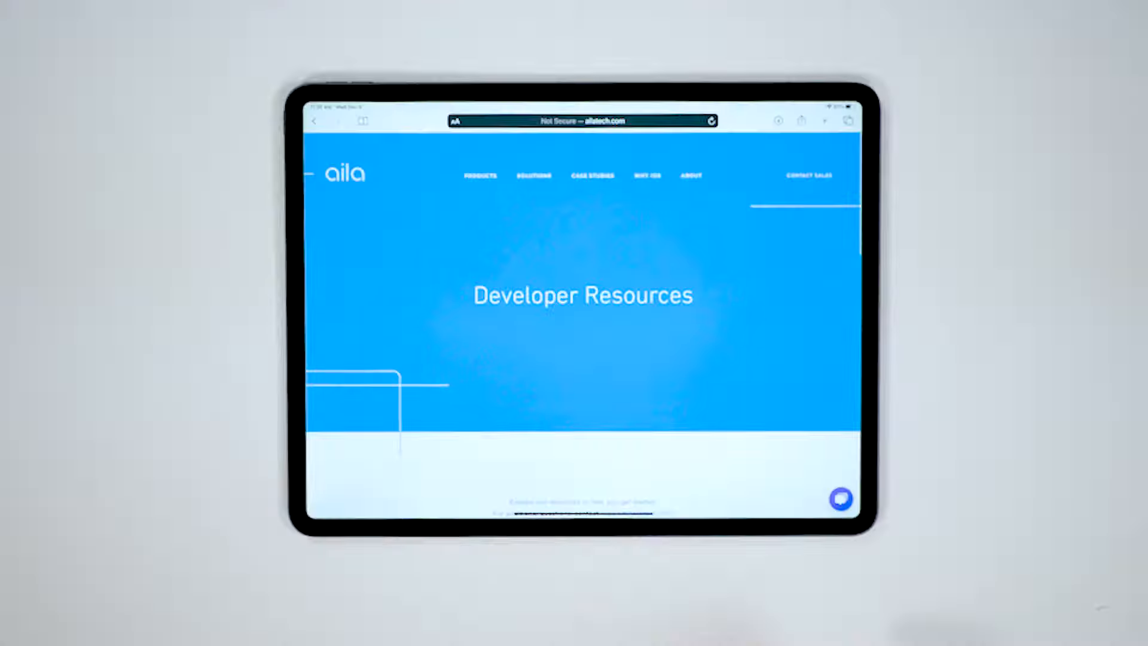
{"action": "scroll", "scroll_direction": "down", "scroll_amount": 3}
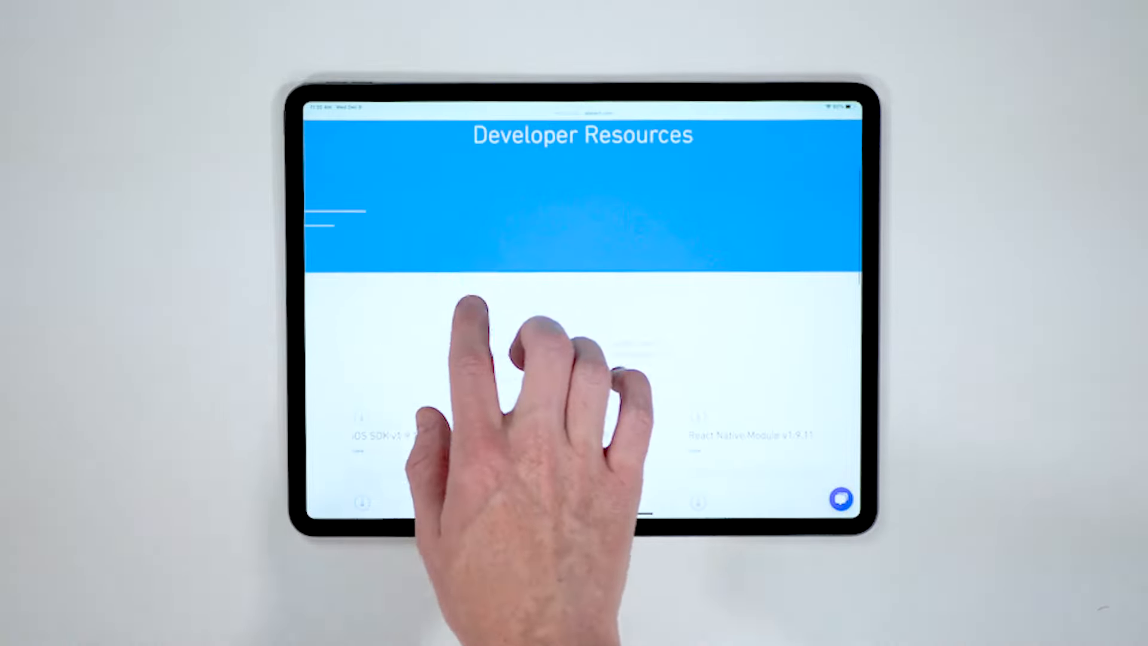